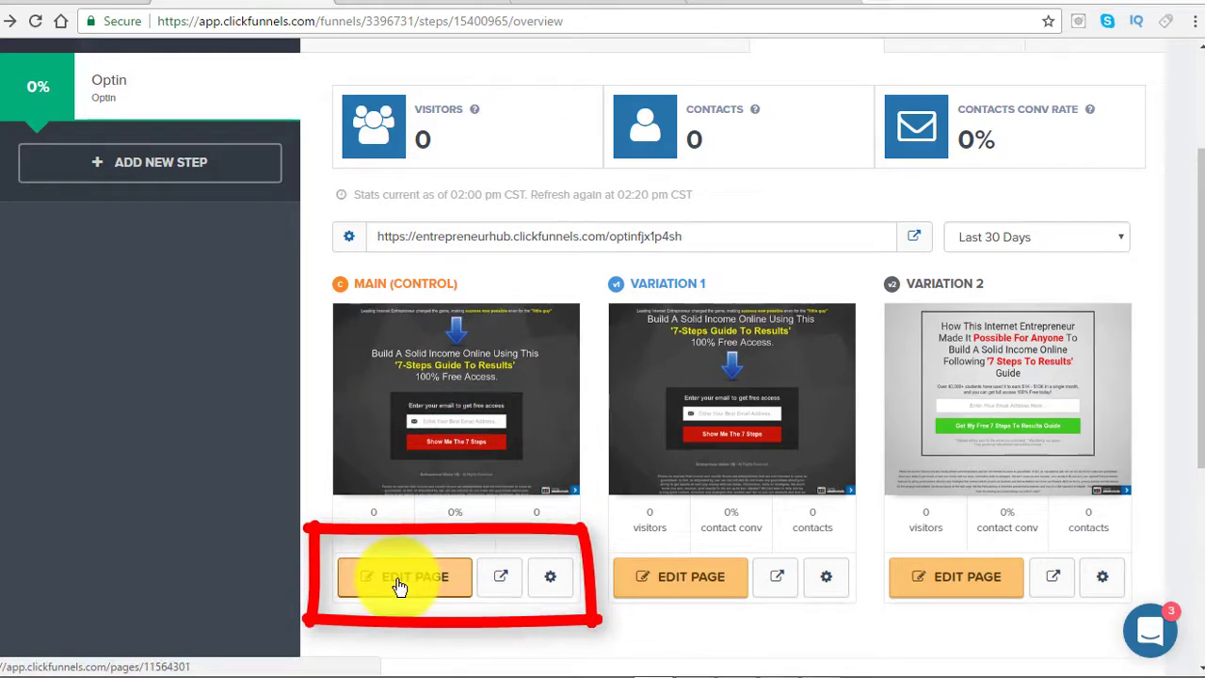
Step: Open the Main (Control) optin page in the editor and show its settings list
click(404, 576)
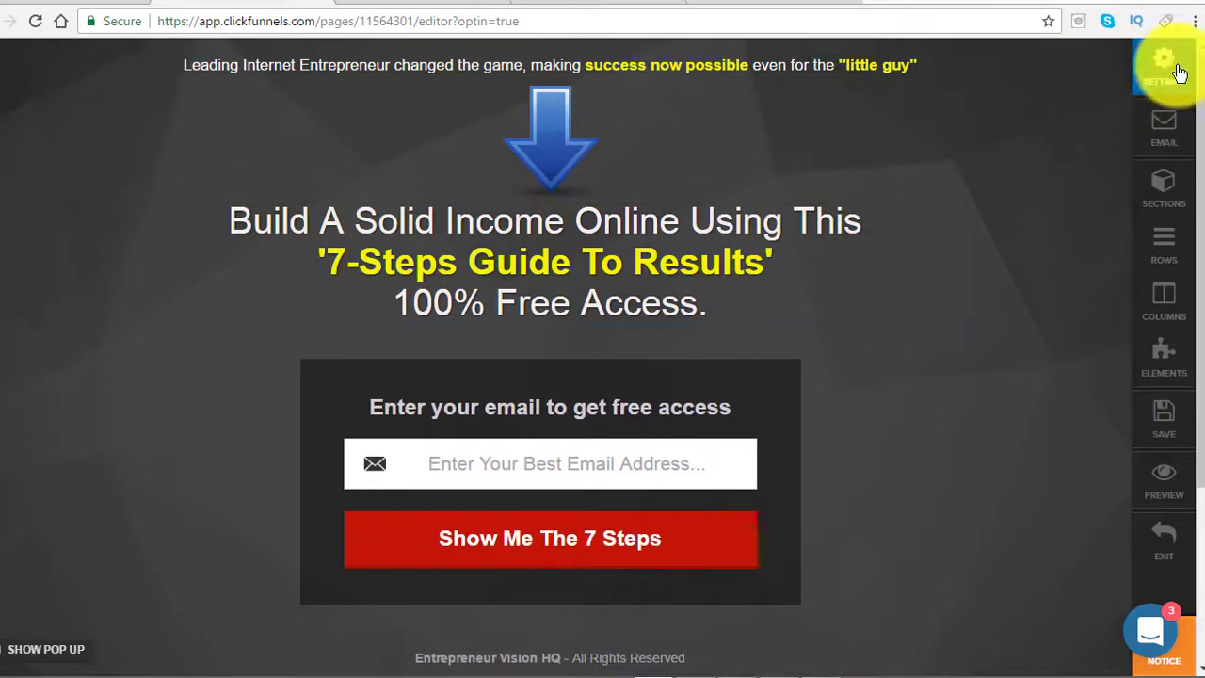
click(1164, 62)
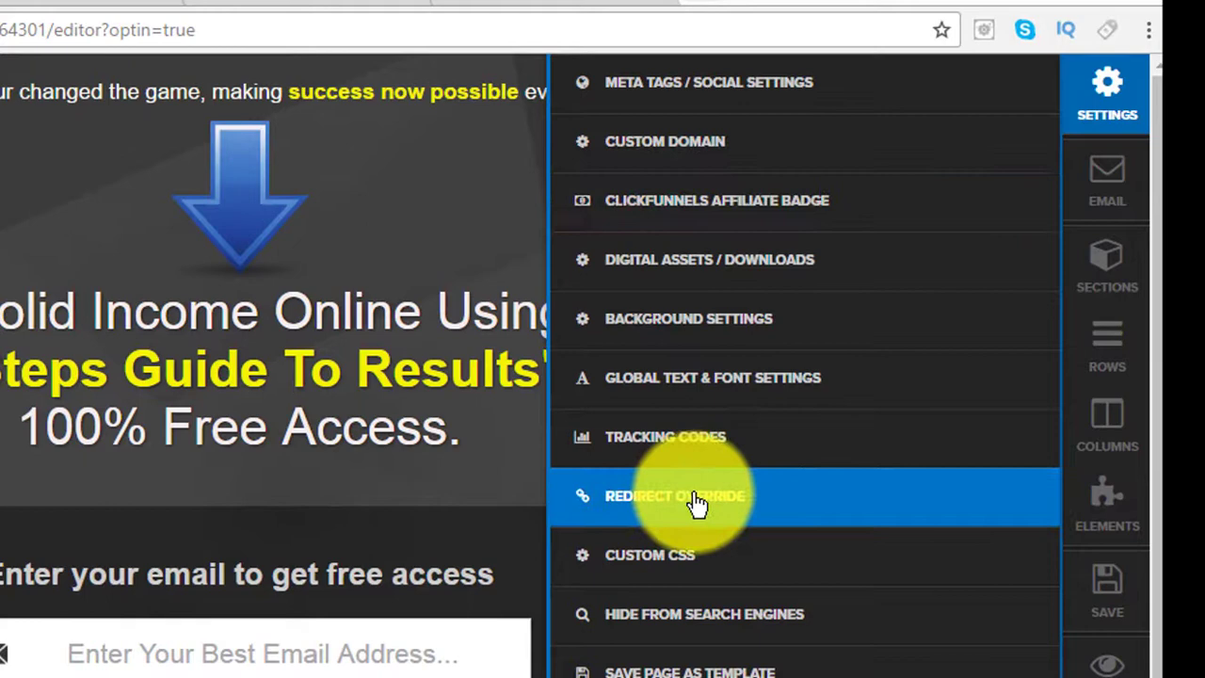
Step: Open the main control page's Redirect Override setting and focus its Redirect Next Override field
click(675, 495)
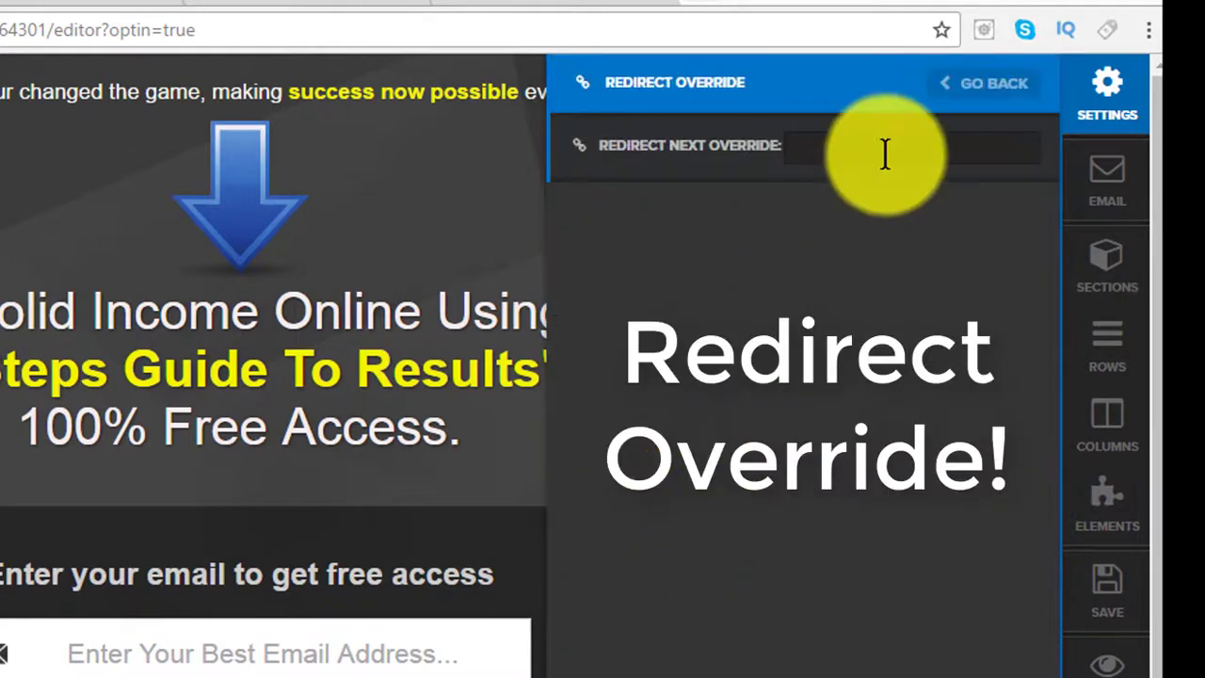
click(904, 146)
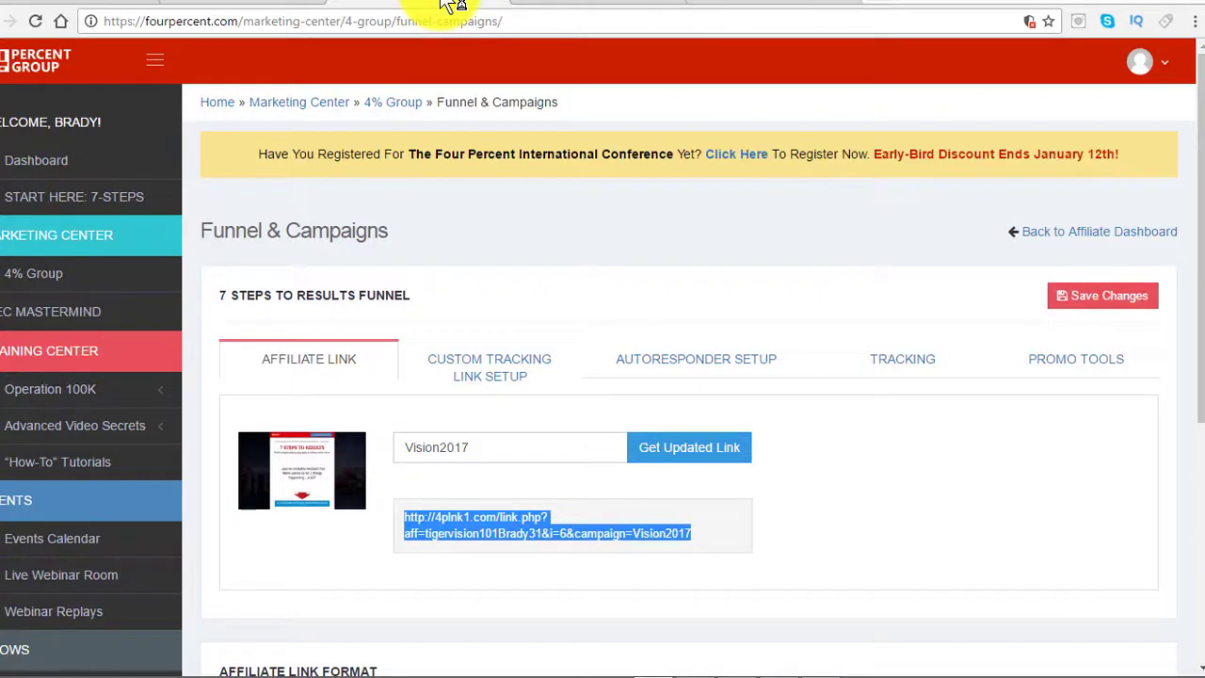
mouse_move(697, 522)
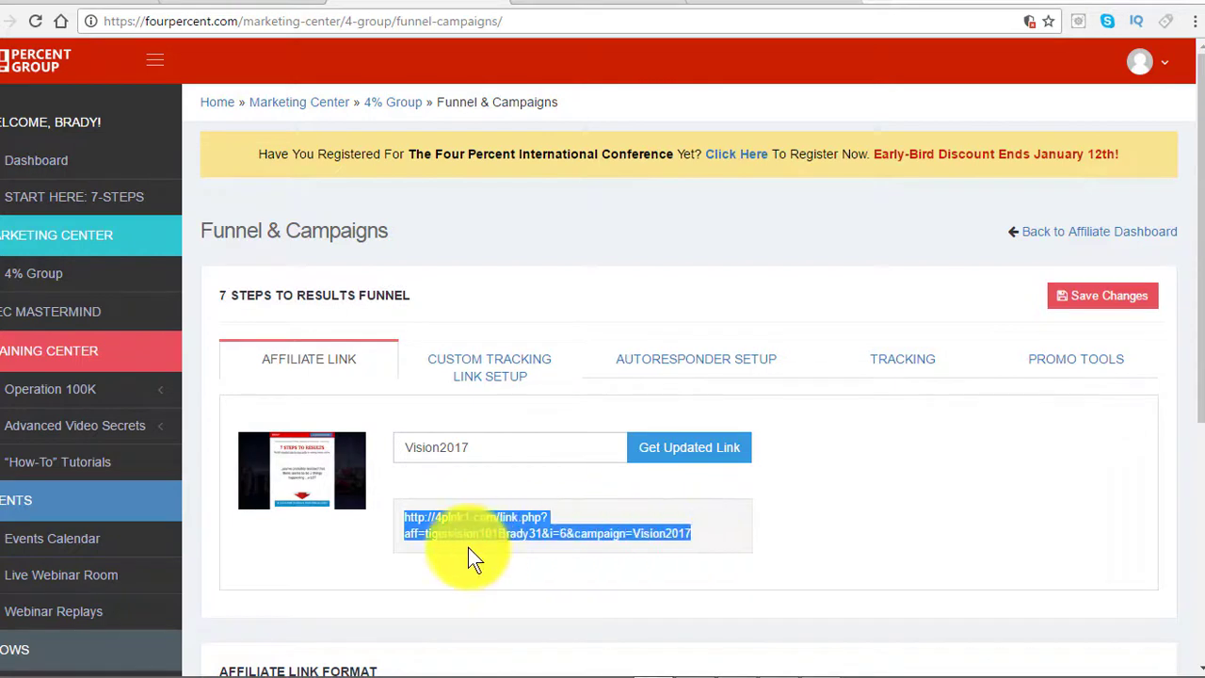
mouse_move(516, 315)
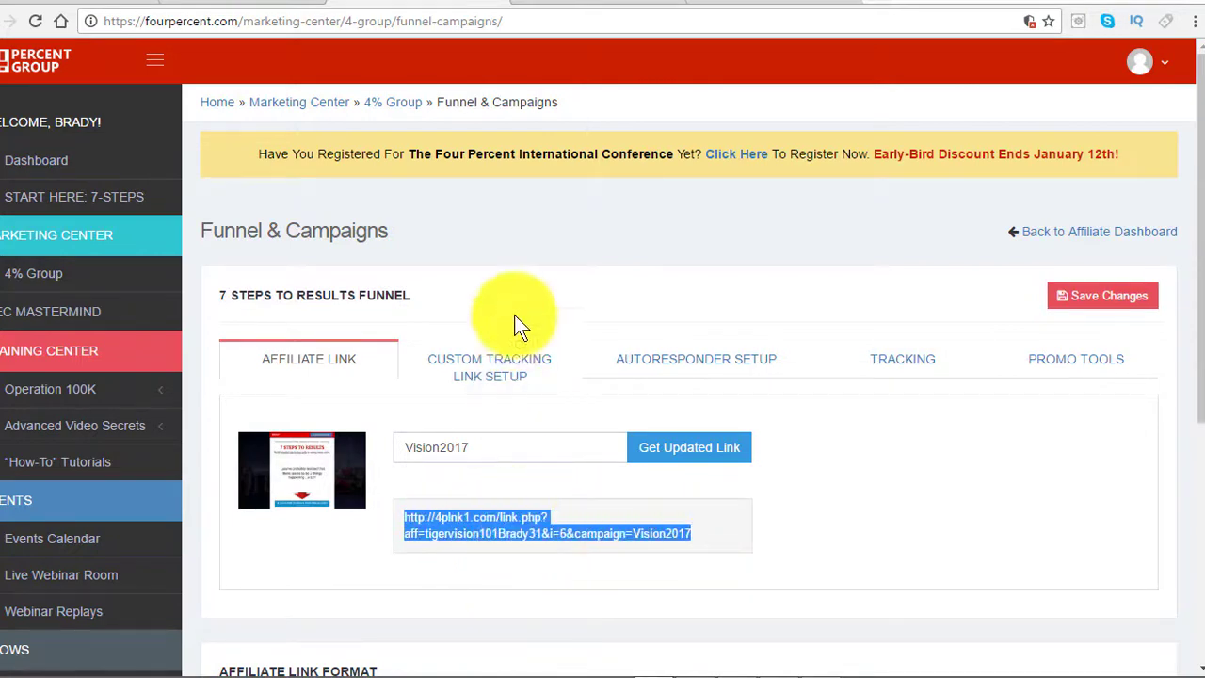
mouse_move(268, 12)
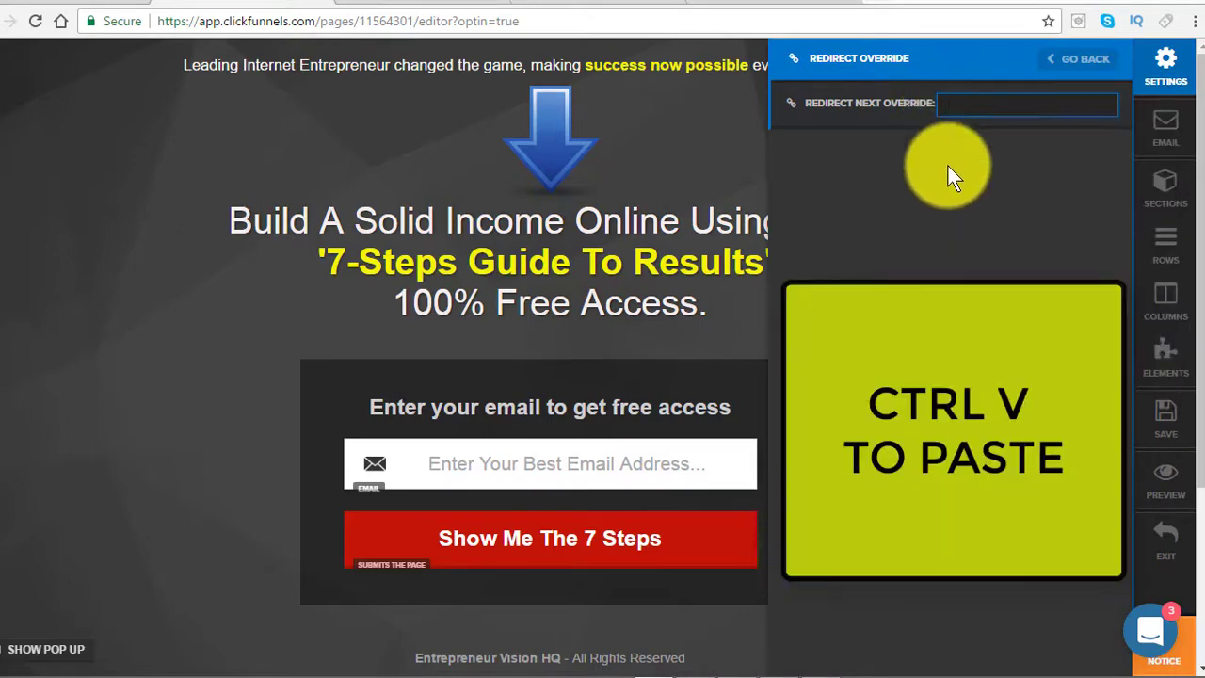
Step: Paste the Four Percent Vision2017 affiliate link into the Redirect Next Override field
click(1026, 103)
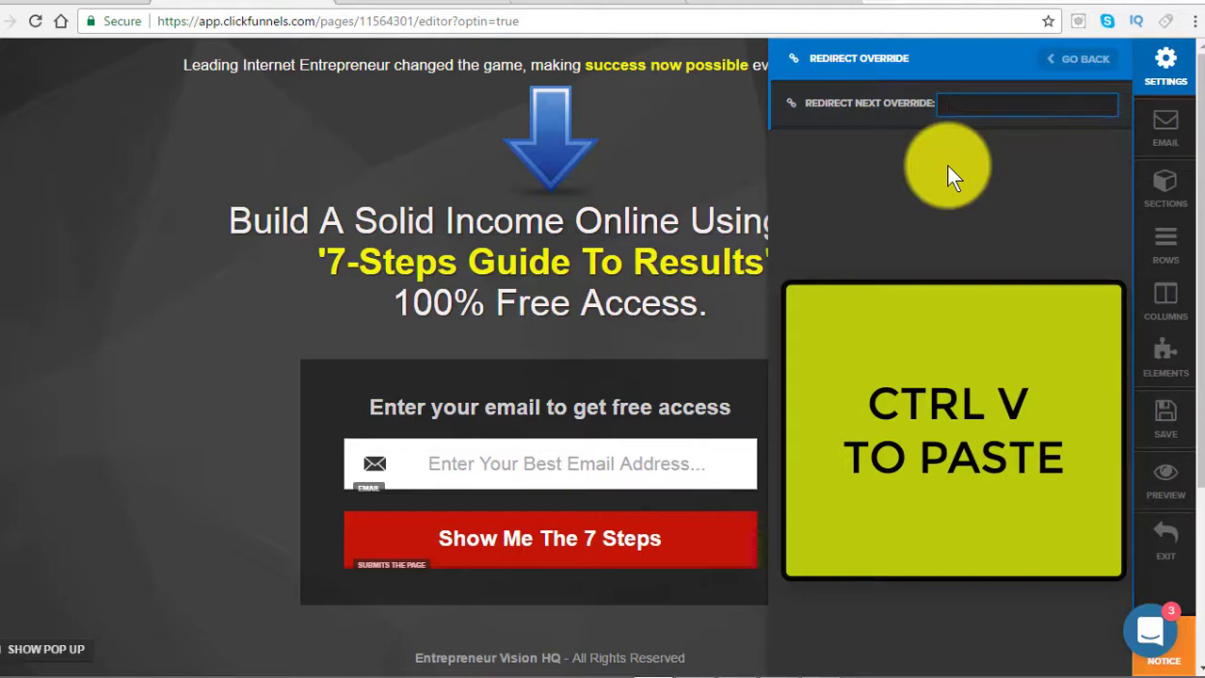
text(rady31&i=6&campaign=Vision2017)
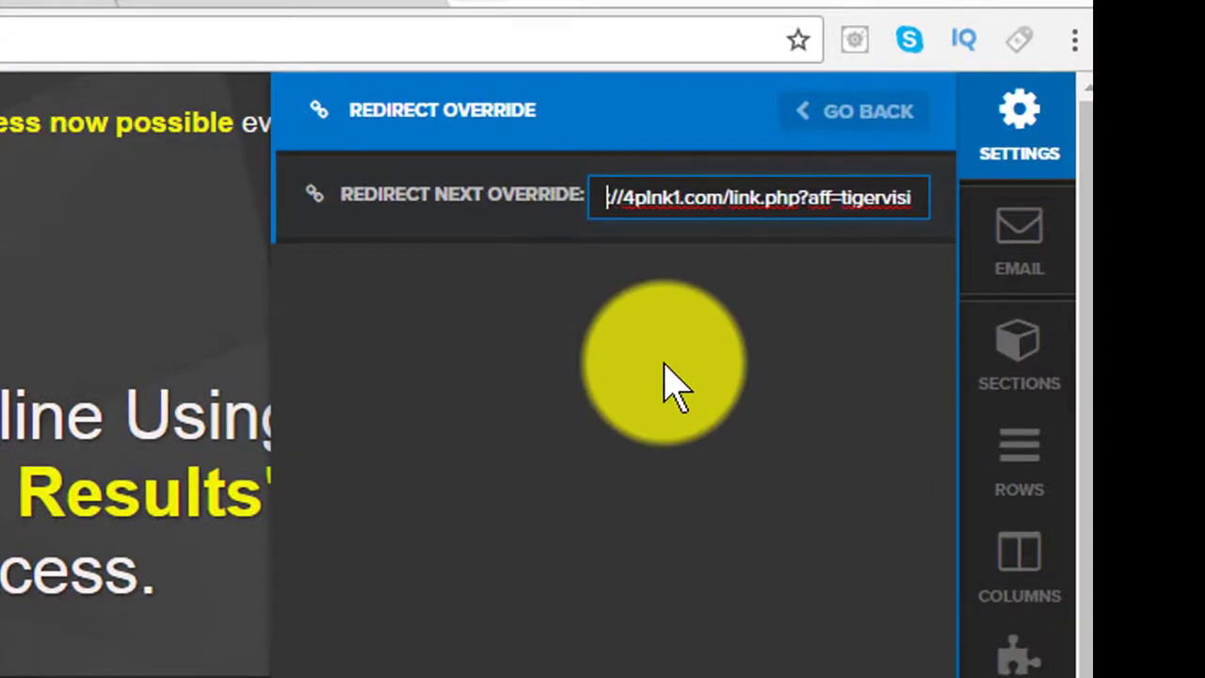
text(http://4plnk1.com/link.php?aff=tige)
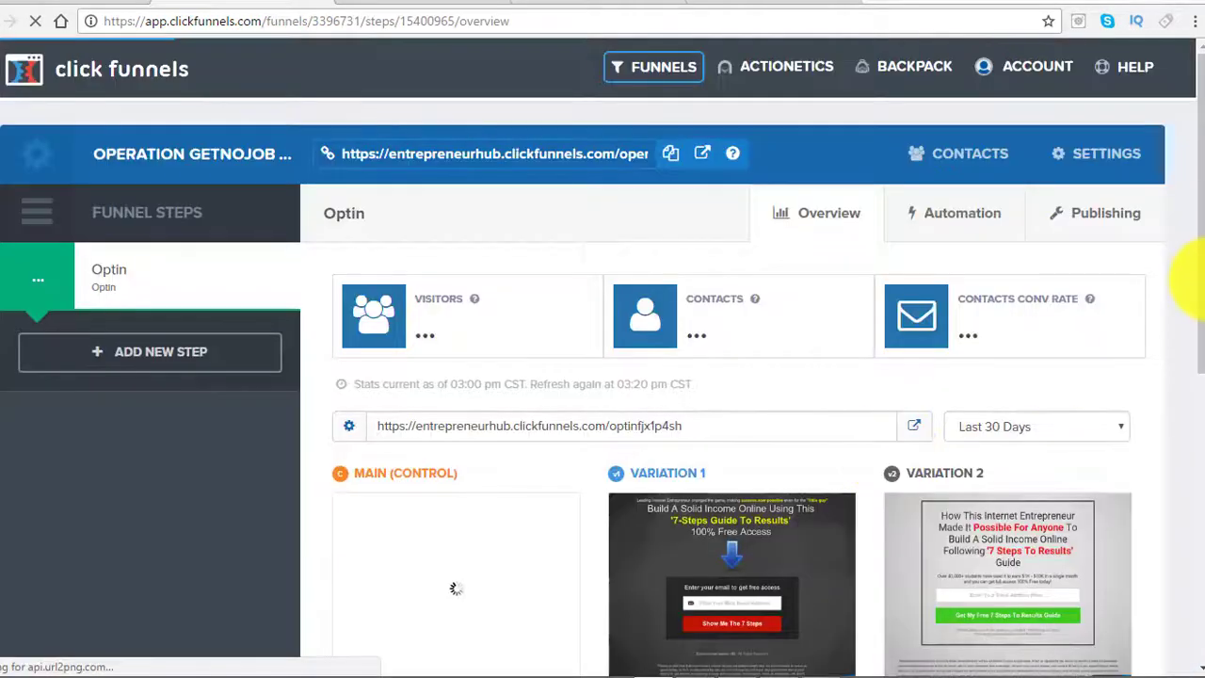
Step: Open Variation 1, enter the affiliate link in Redirect Override, and save
scroll(down, 3)
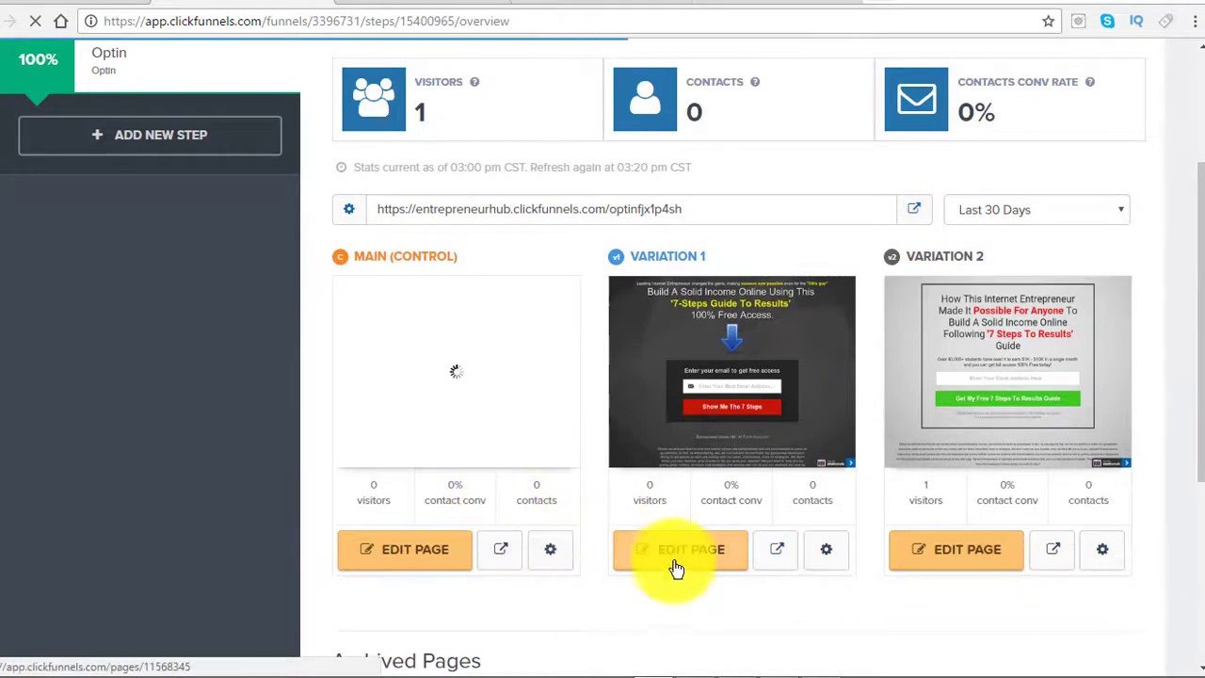
click(691, 549)
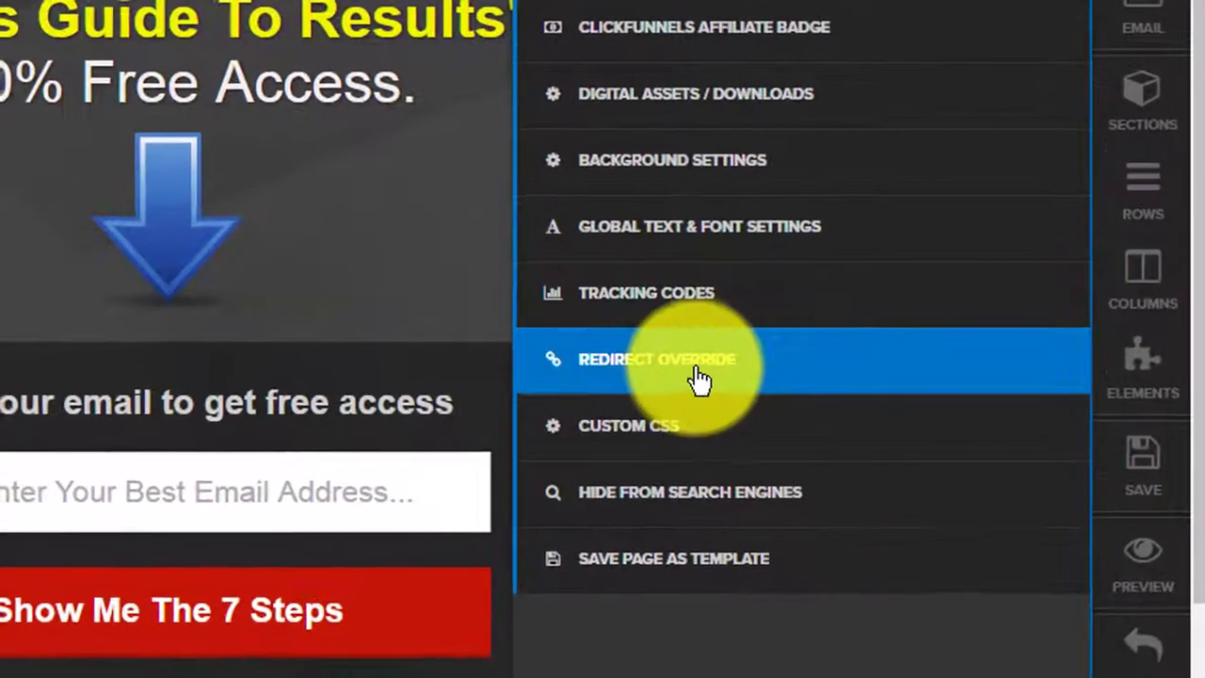
click(656, 358)
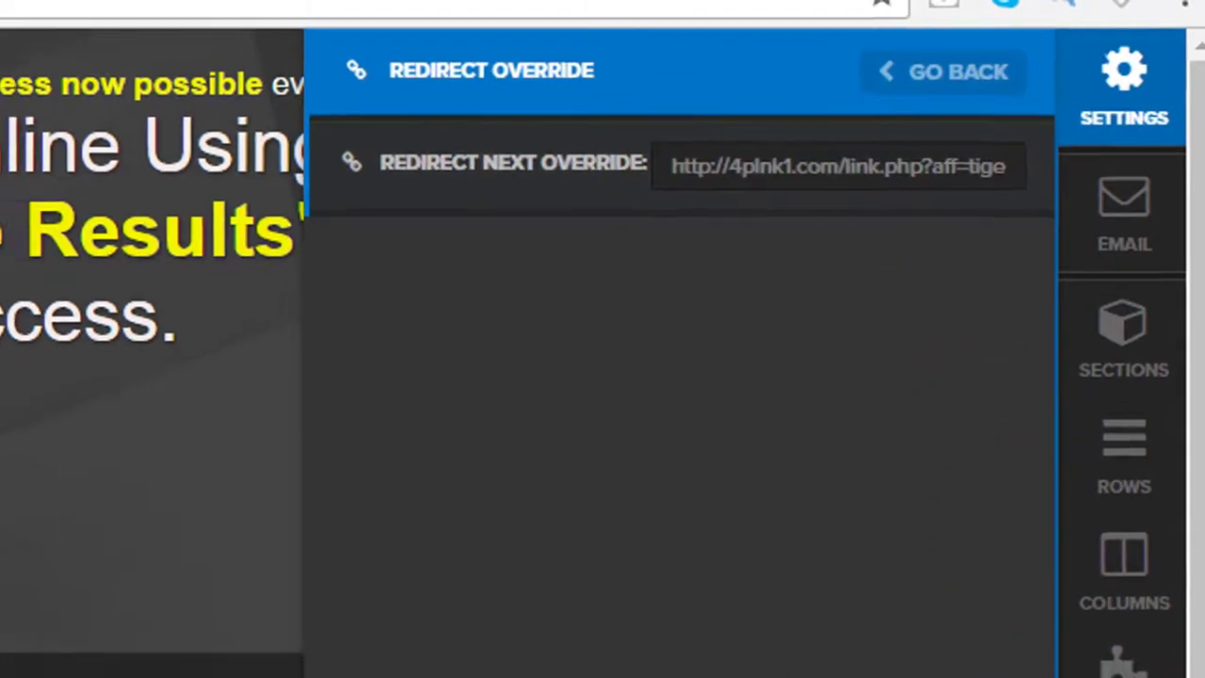
click(943, 71)
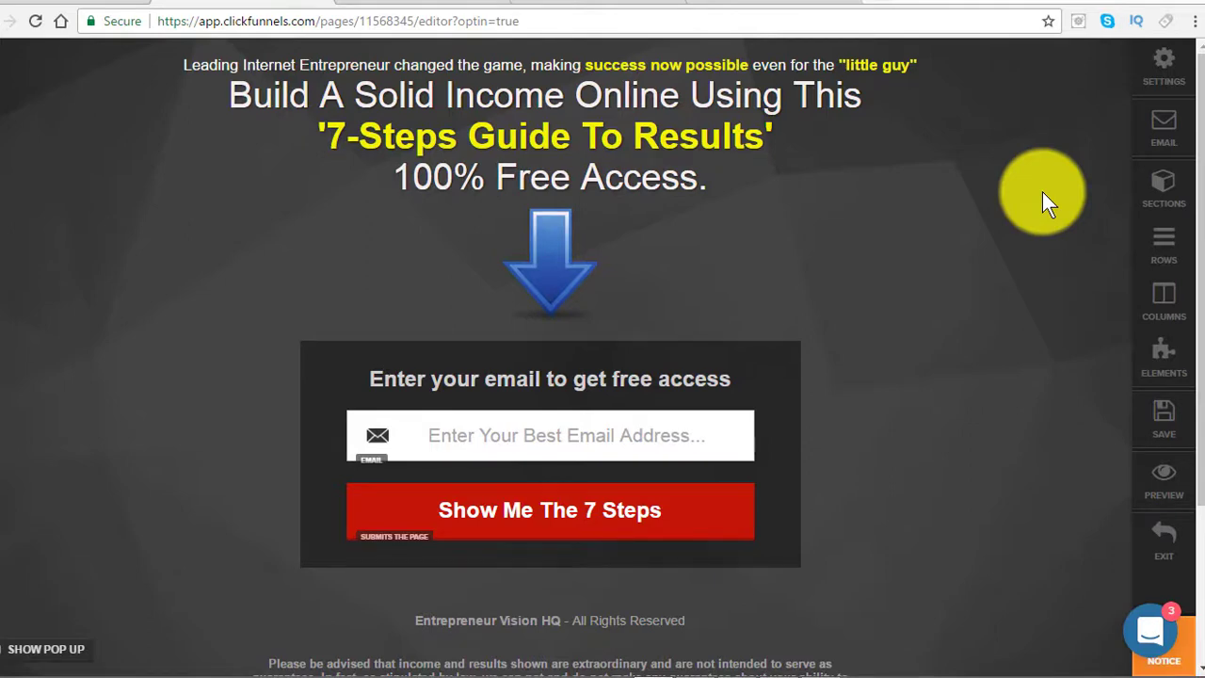
mouse_move(1130, 386)
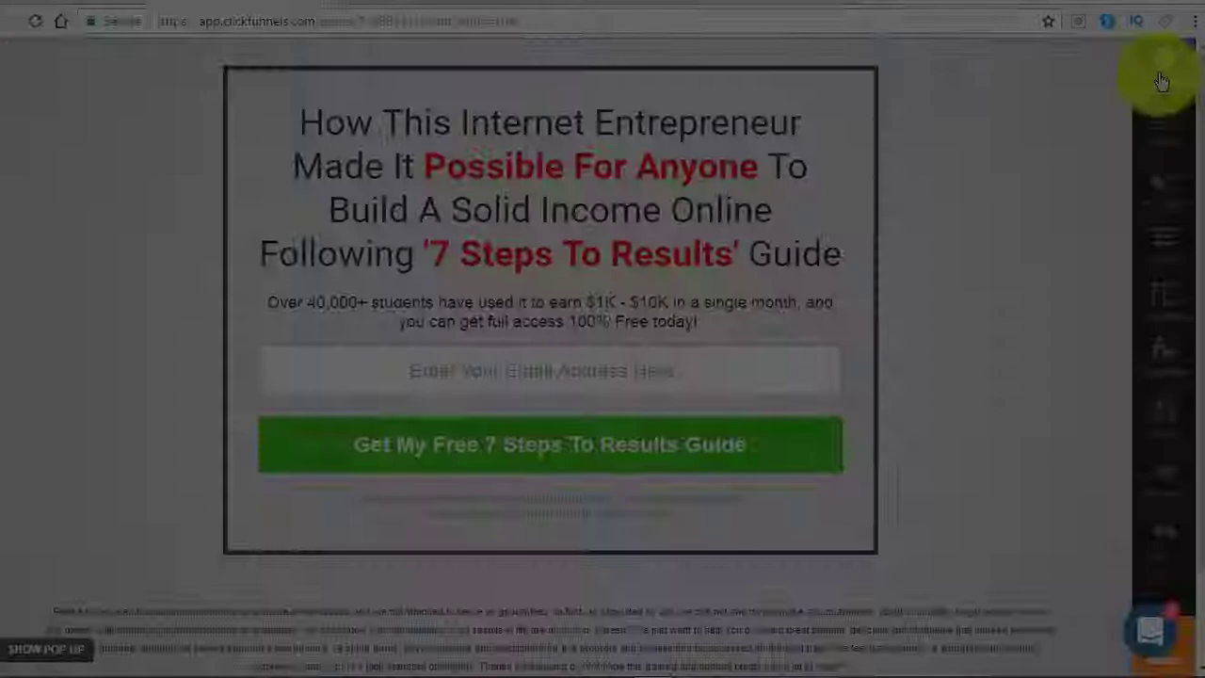
Step: Paste the affiliate link into Variation 2's Redirect Override, save, and exit to the funnel overview
click(1166, 66)
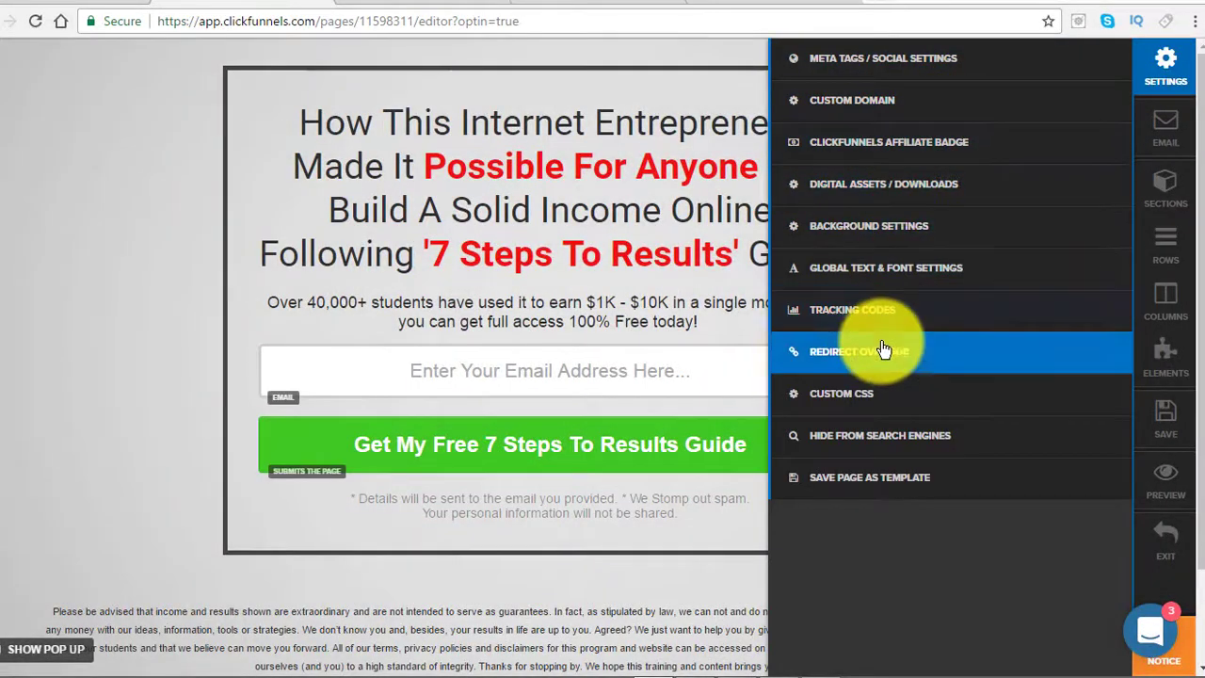
click(857, 351)
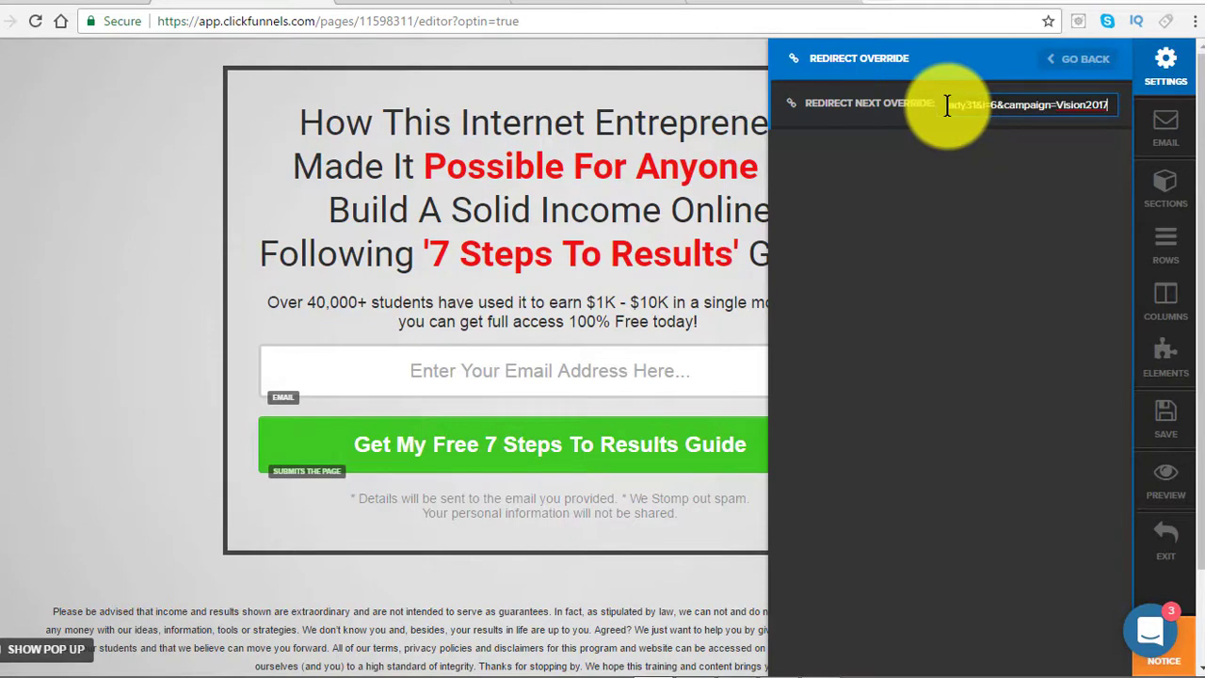
click(1166, 419)
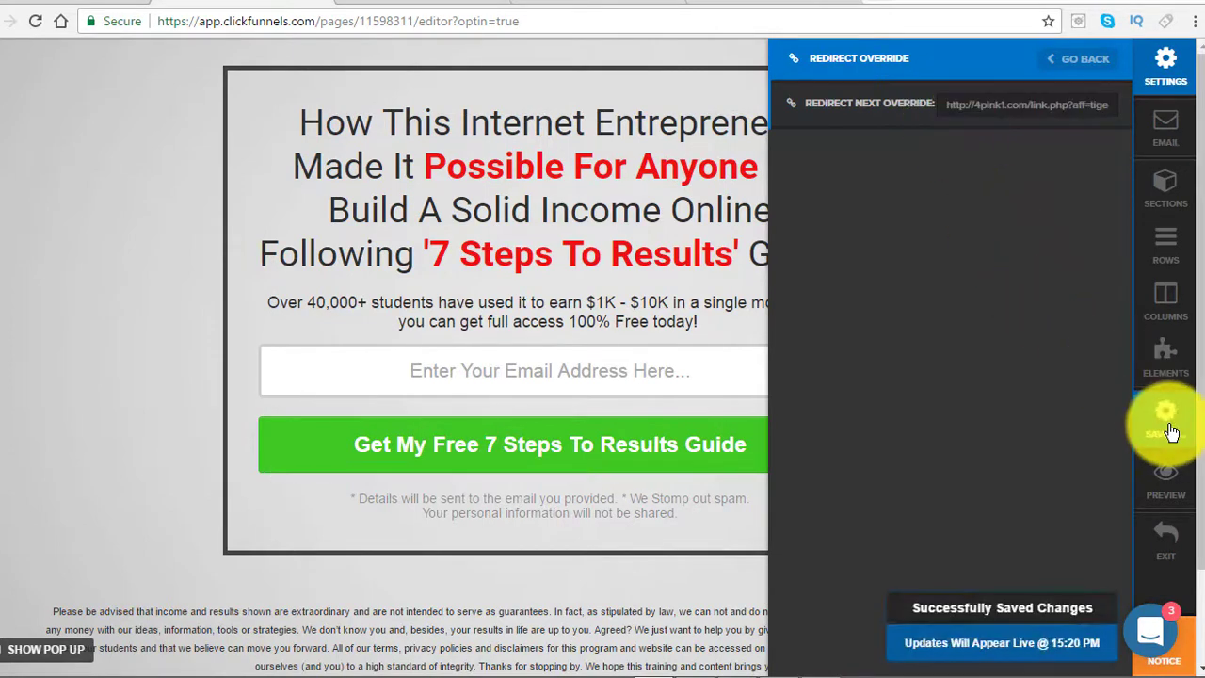
click(1165, 414)
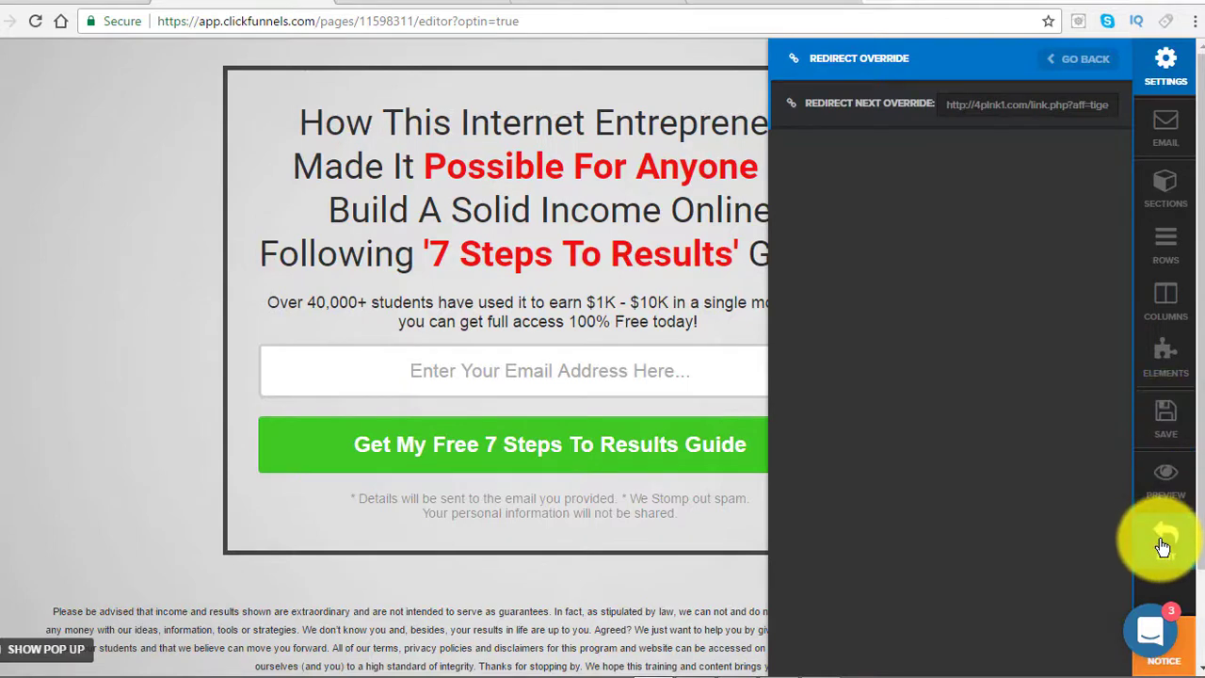
click(1084, 59)
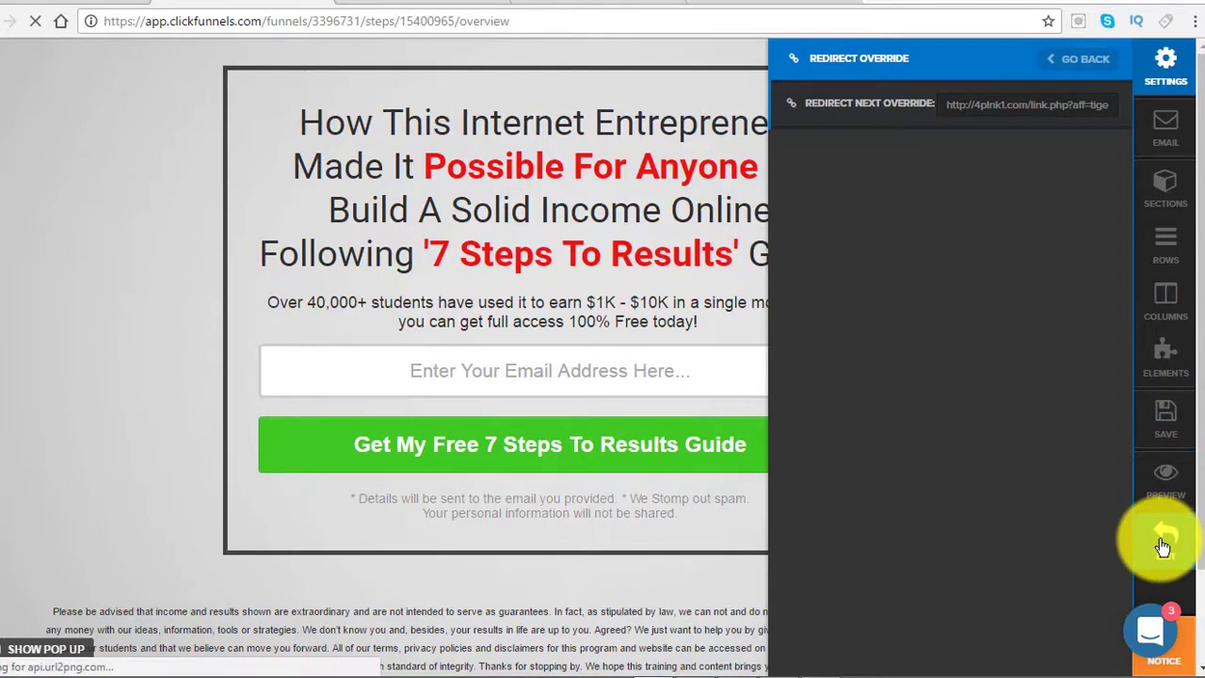